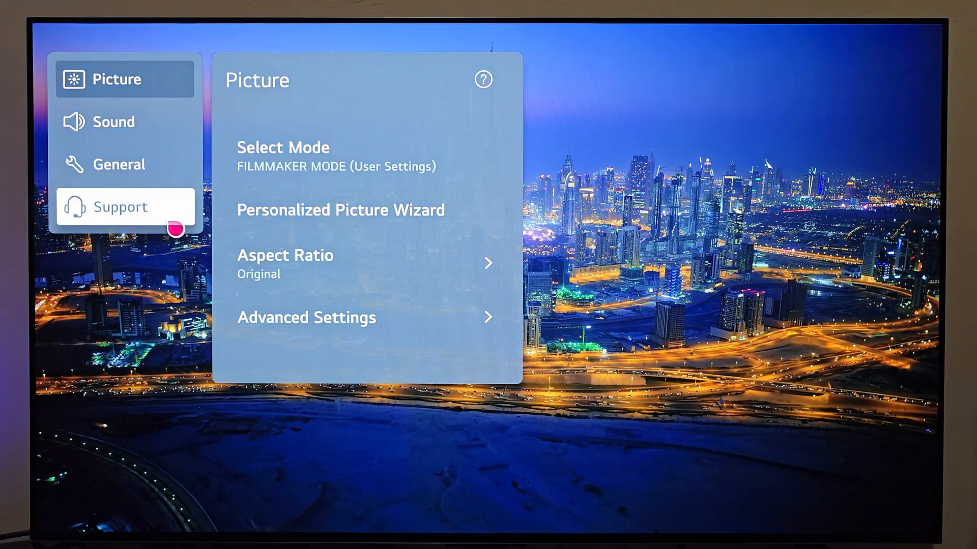
# Step: Run Check for Updates under Support > Software Update; no update beyond 03.33.20 found
pyautogui.click(121, 206)
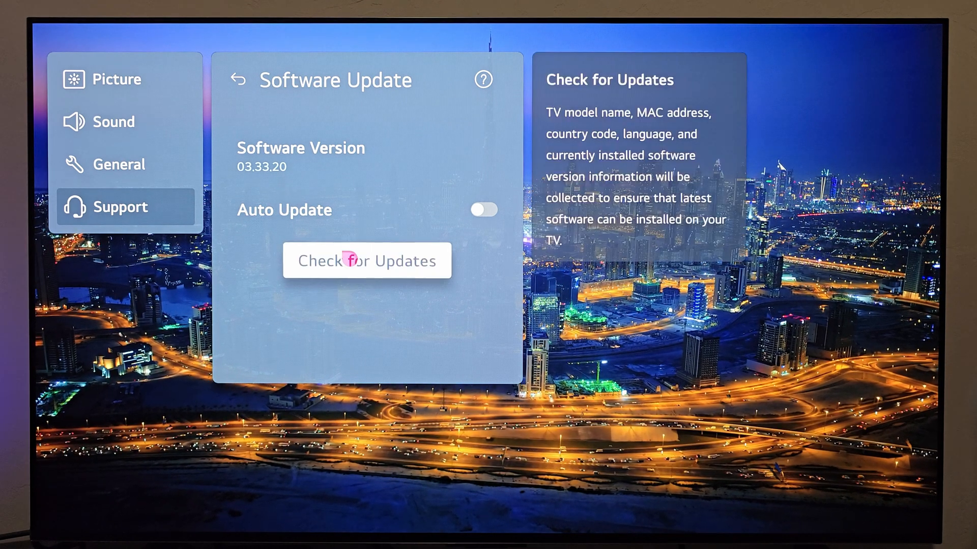
pyautogui.click(367, 261)
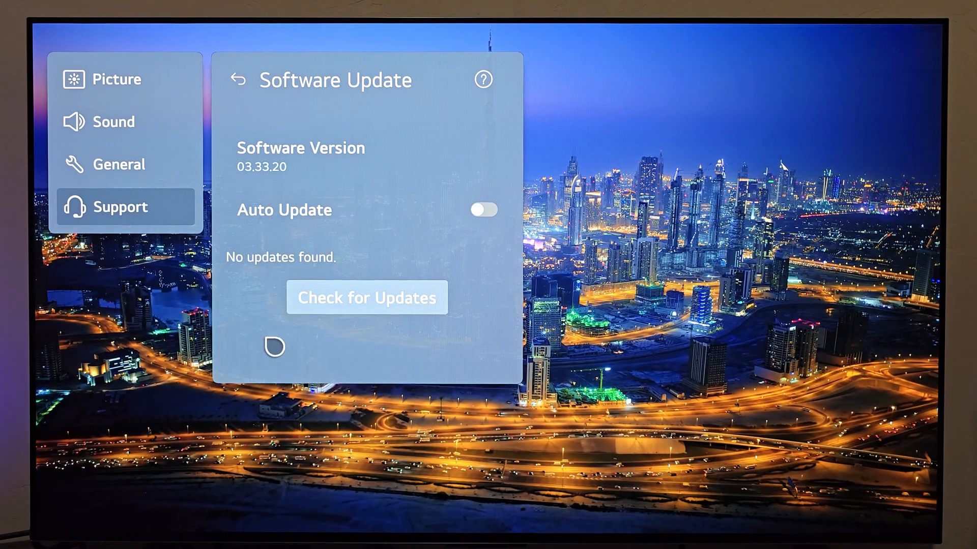
pyautogui.moveTo(654, 337)
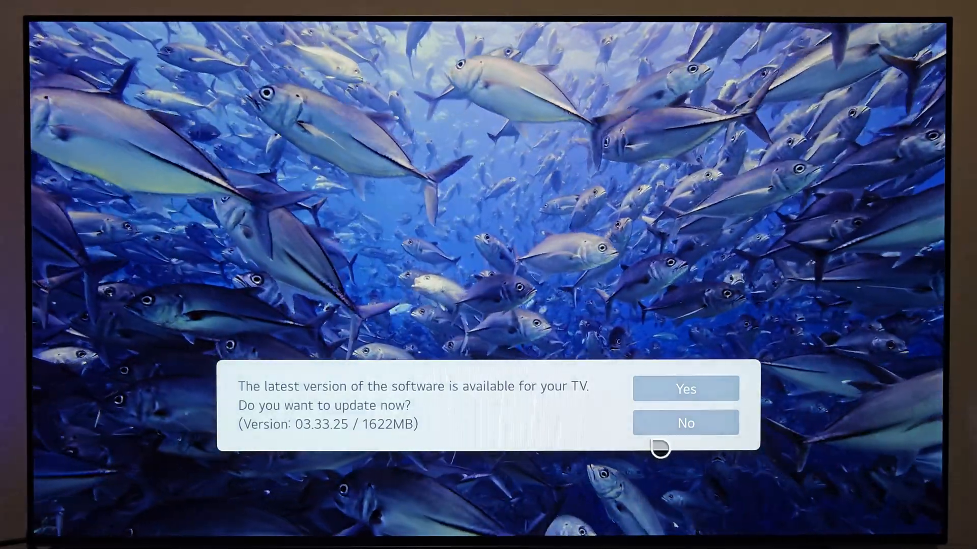
# Step: Dismiss the software update offer and show the home launcher row of TV inputs and apps
pyautogui.click(685, 424)
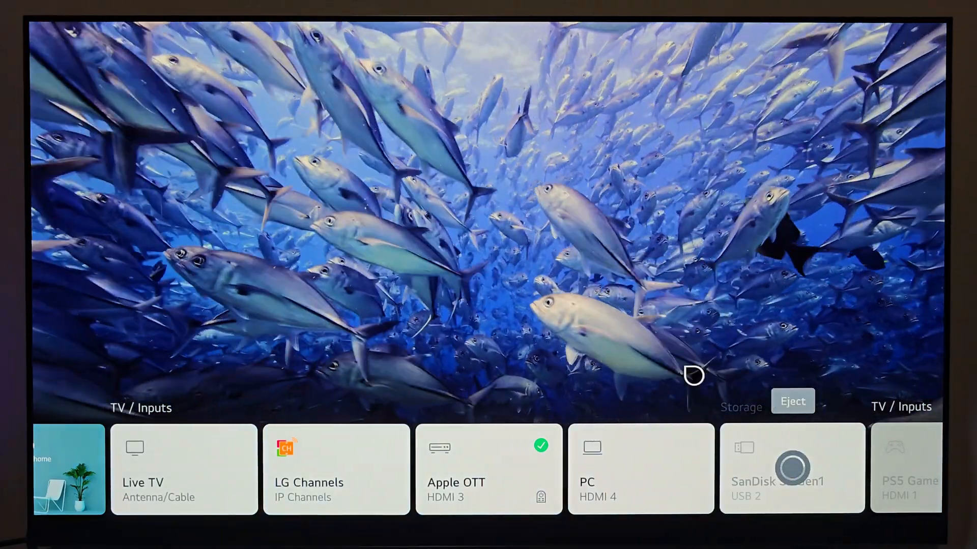
pyautogui.click(793, 401)
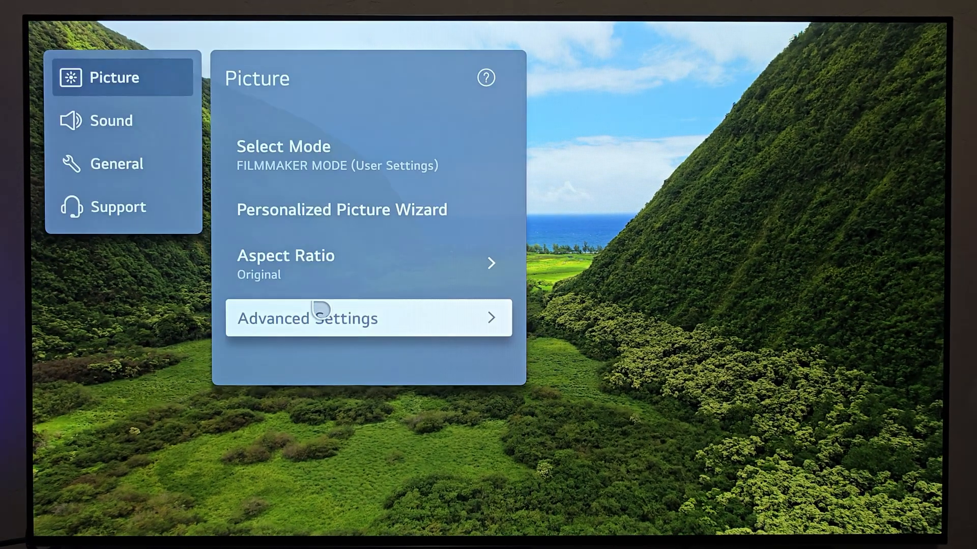
# Step: View the Software Update page confirming version 03.33.25 installed with auto update off
pyautogui.click(118, 206)
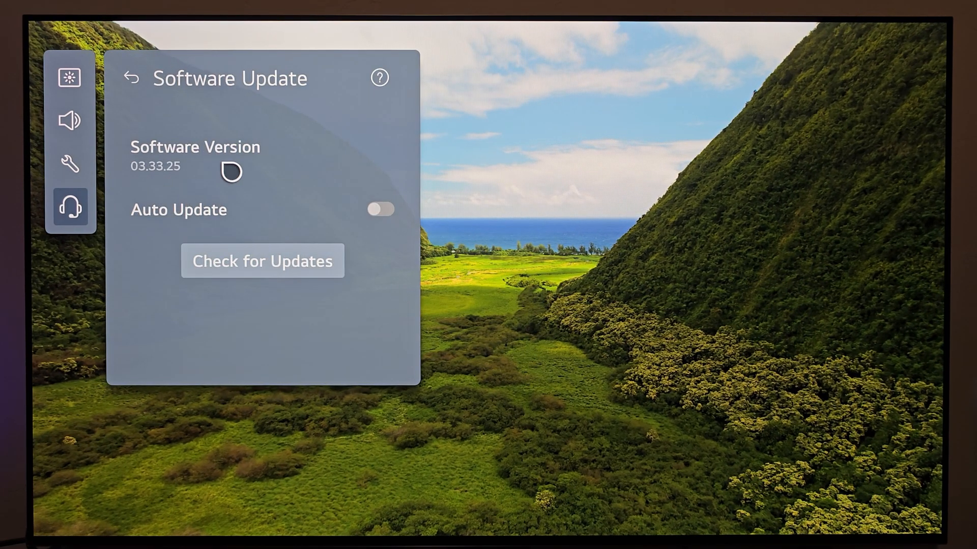
pyautogui.moveTo(639, 262)
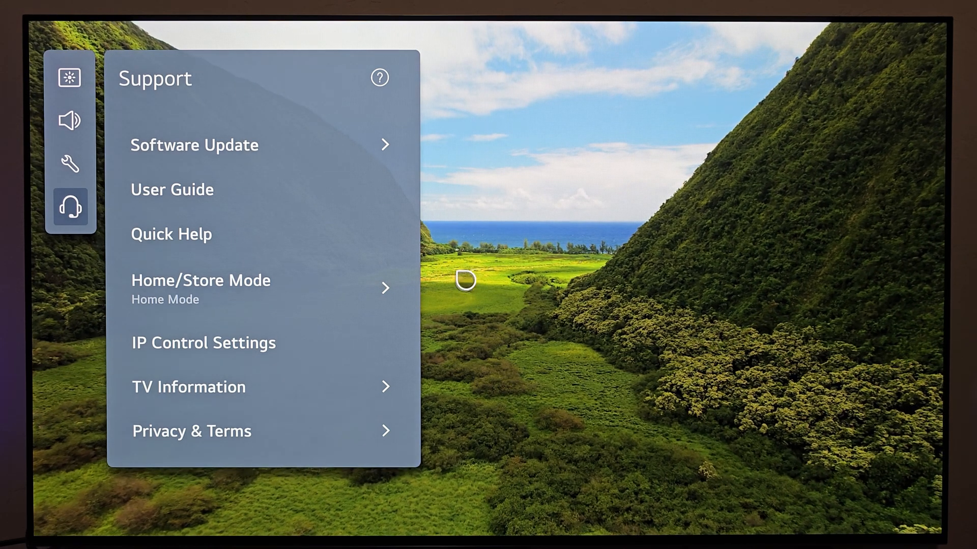
pyautogui.moveTo(115, 103)
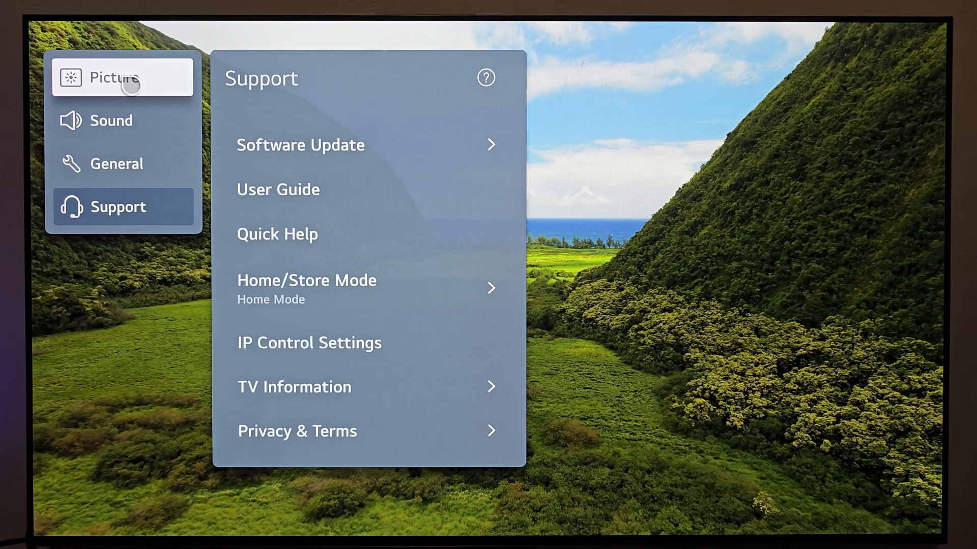
# Step: Review Brightness settings: OLED Pixel Brightness 88, contrast 85, gamma BT.1886, down to Motion Eye Care
pyautogui.click(114, 77)
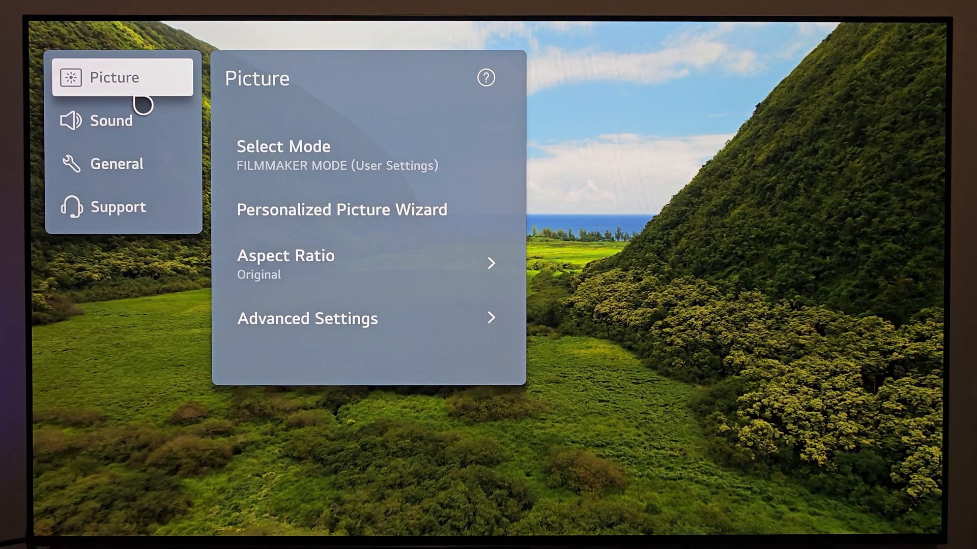
pyautogui.moveTo(306, 325)
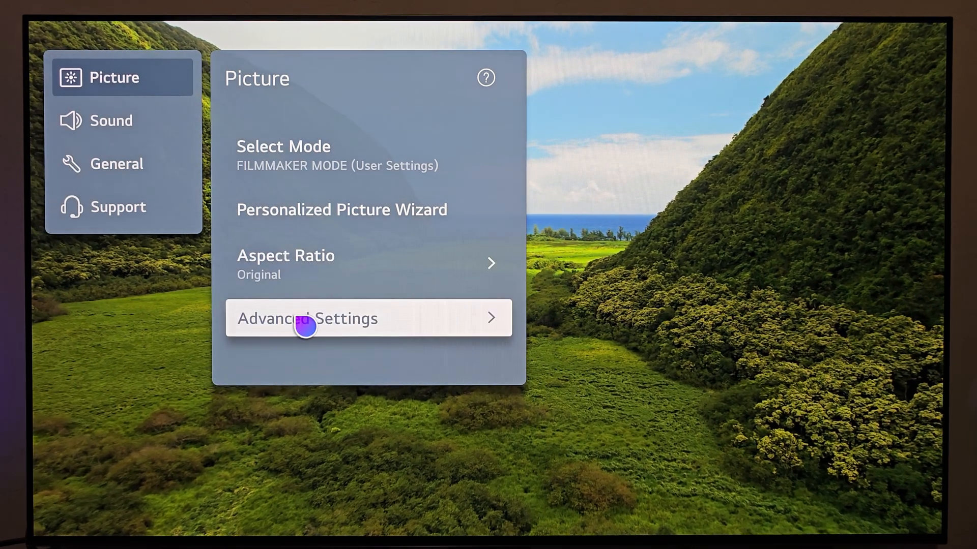
pyautogui.click(308, 318)
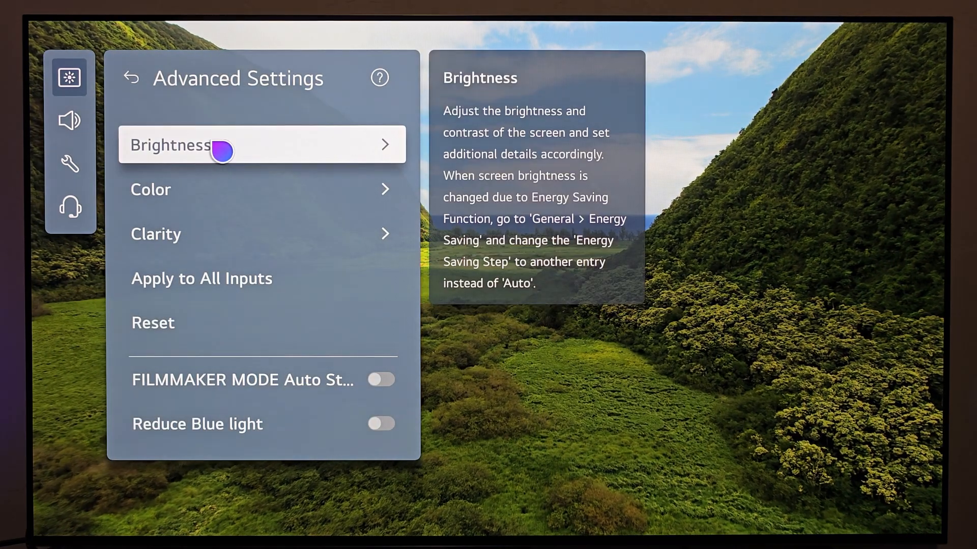
pyautogui.click(262, 144)
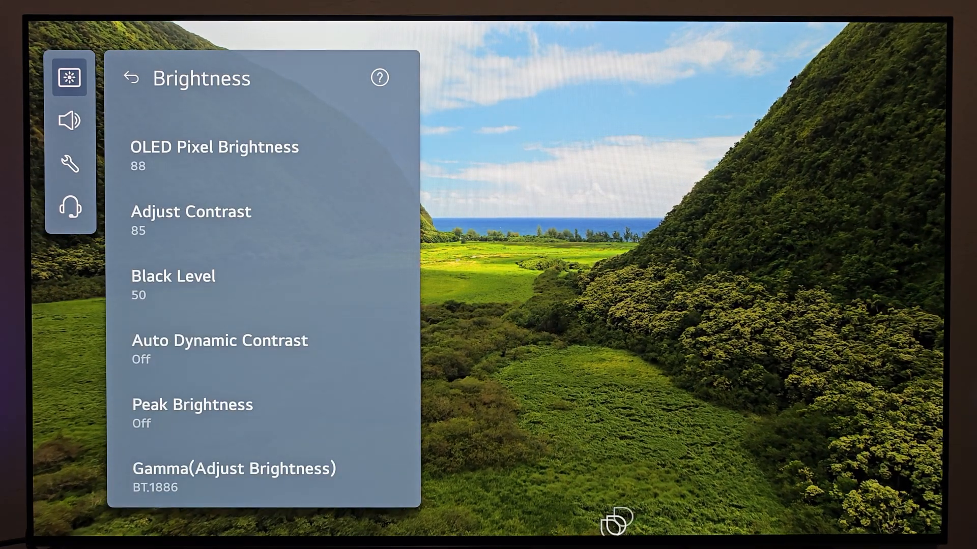
pyautogui.click(215, 155)
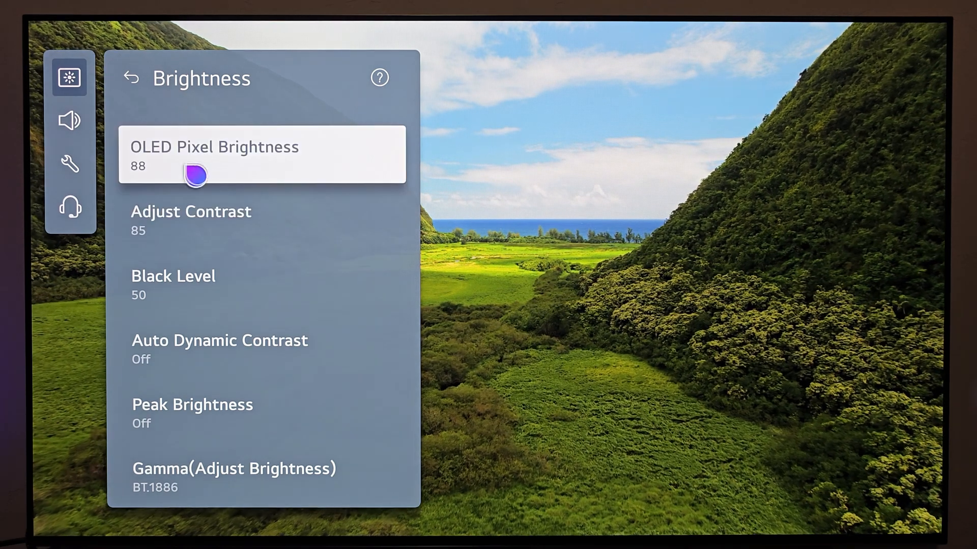
pyautogui.scroll(-3)
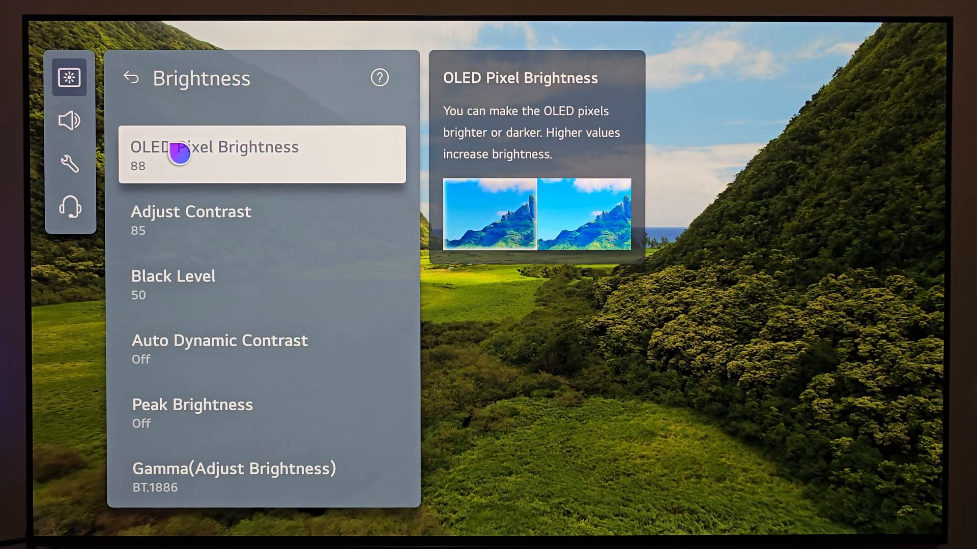
pyautogui.scroll(-3)
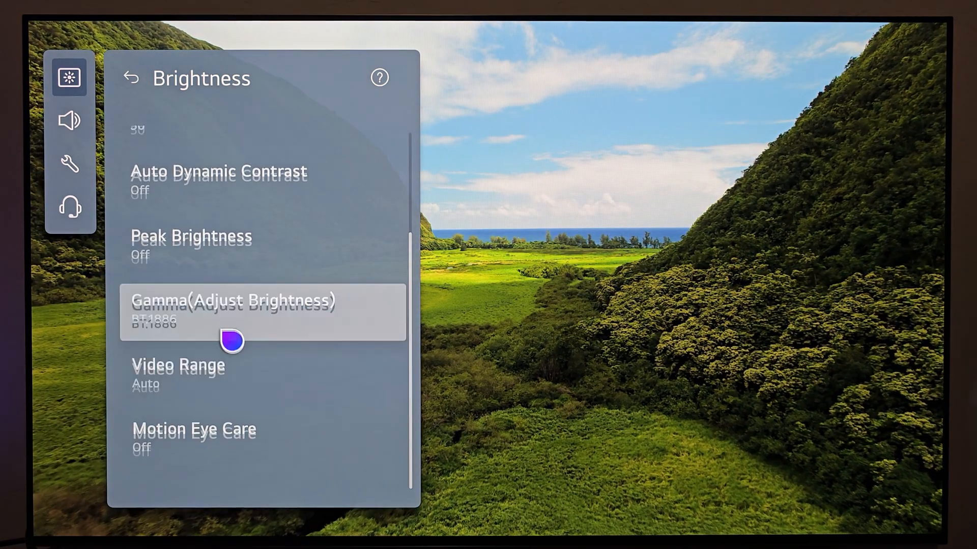
# Step: Adjust Color Temperature to Warm 50 and view White Balance with 2 Points method, RGB 0
pyautogui.click(131, 77)
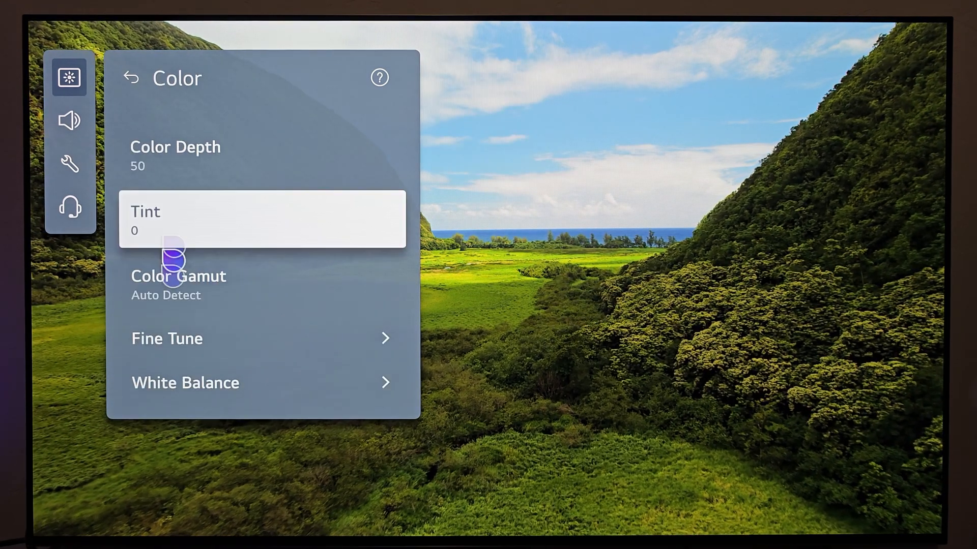
pyautogui.click(185, 383)
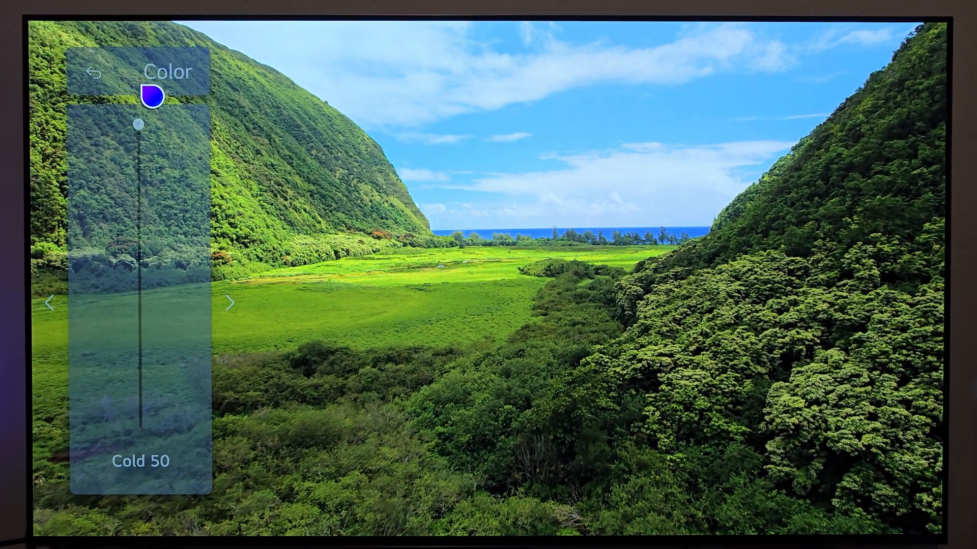
pyautogui.moveTo(139, 124); pyautogui.dragTo(139, 178)
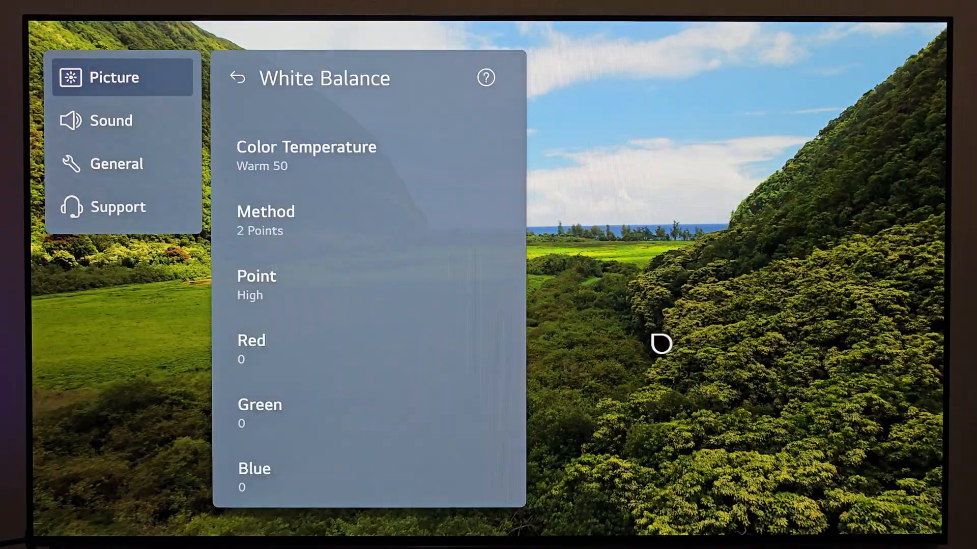
pyautogui.moveTo(410, 227)
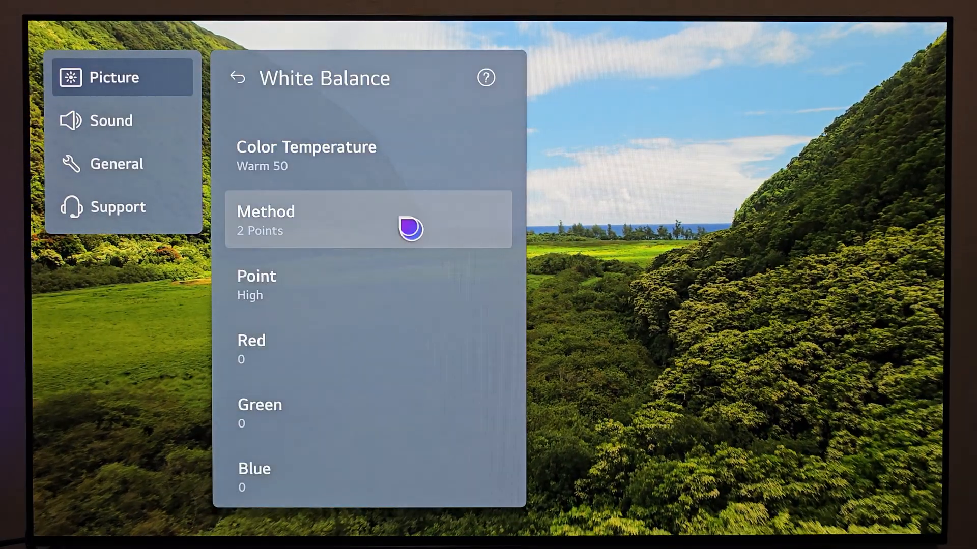
pyautogui.moveTo(754, 276)
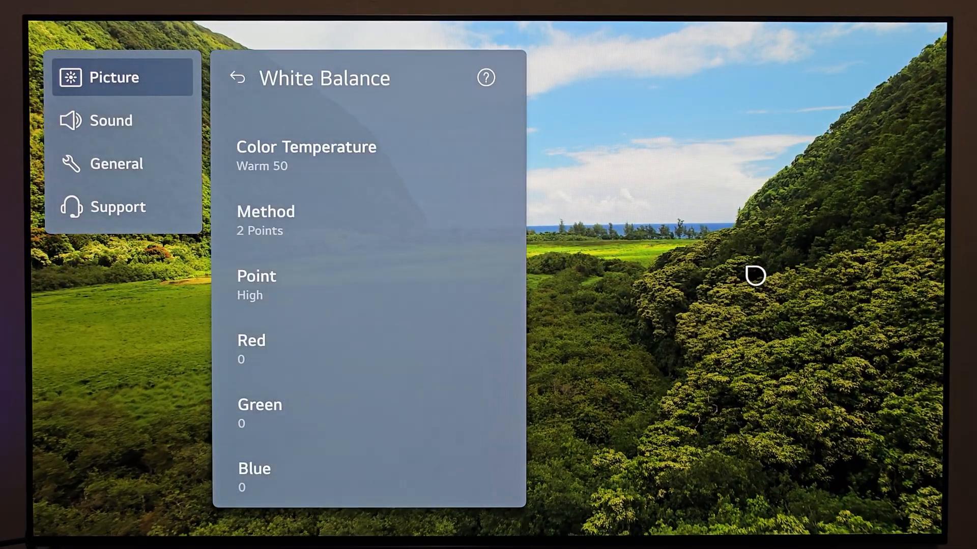
pyautogui.click(237, 77)
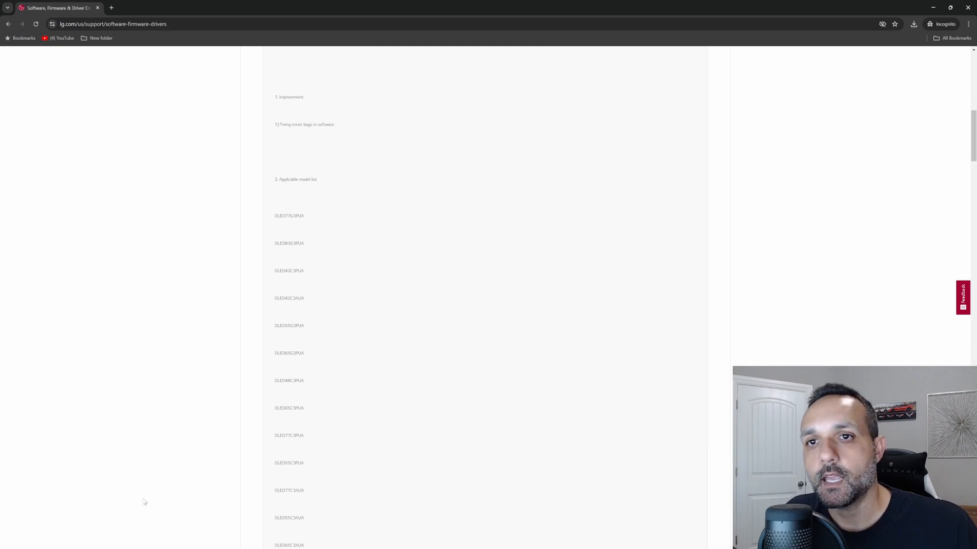
pyautogui.moveTo(195, 482)
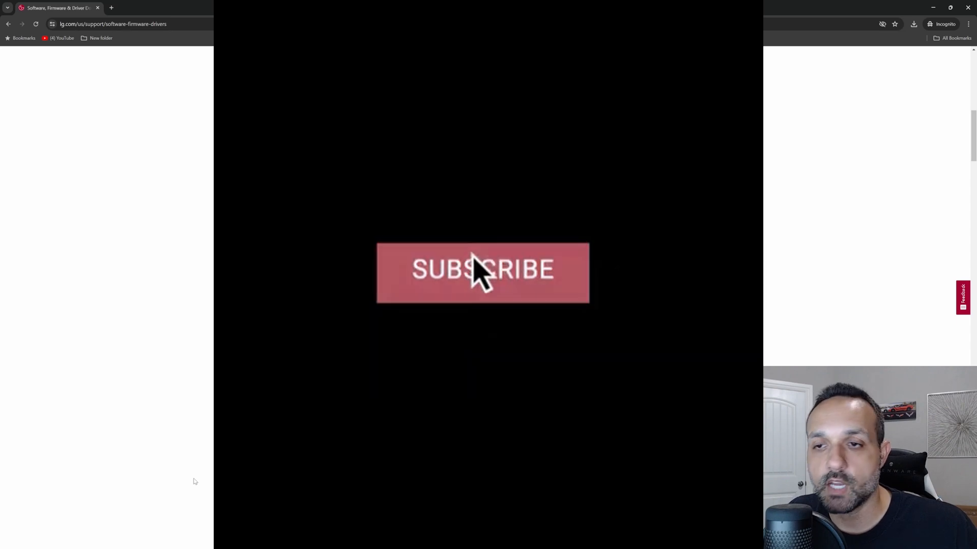
pyautogui.click(482, 273)
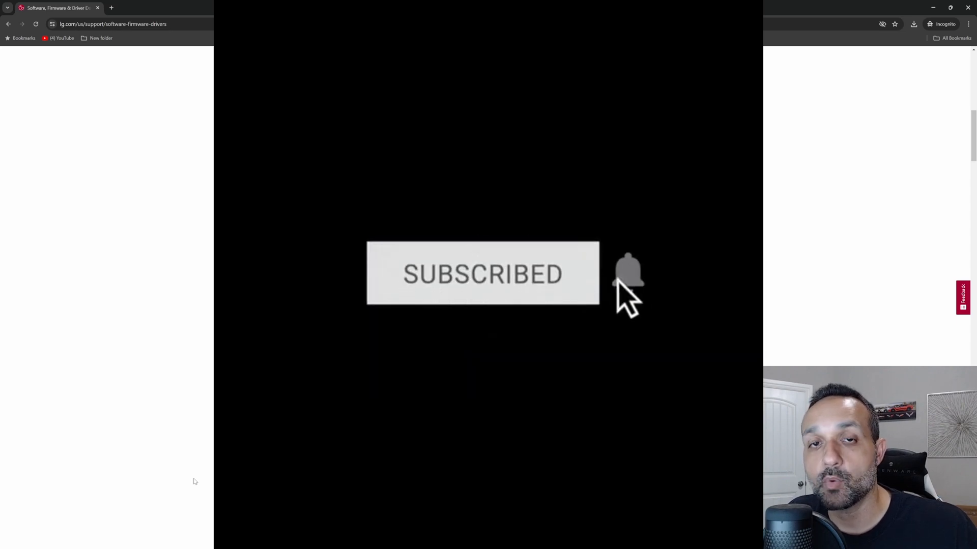
pyautogui.click(628, 274)
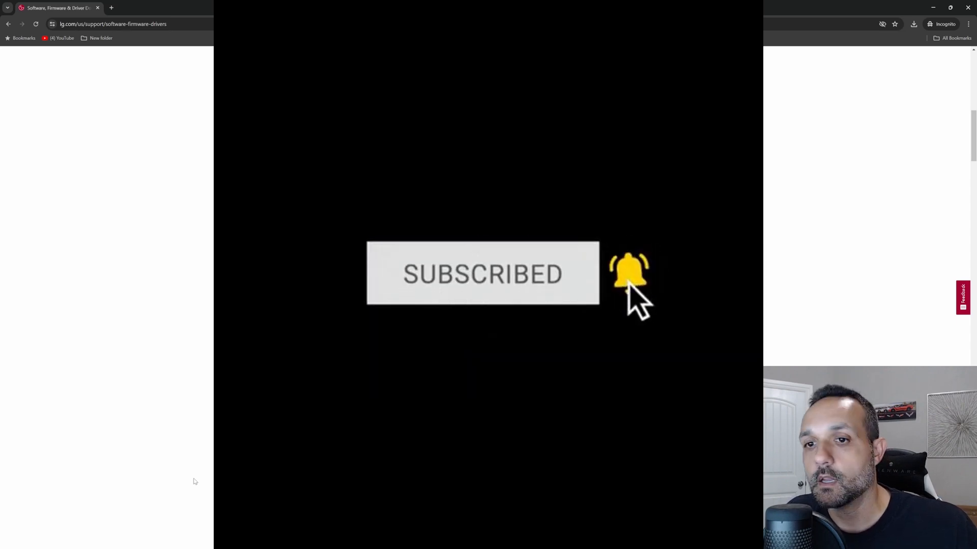